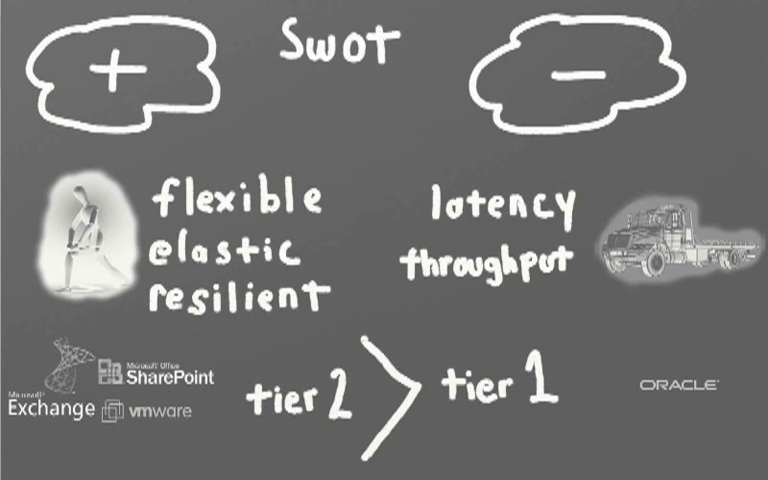
click(340, 104)
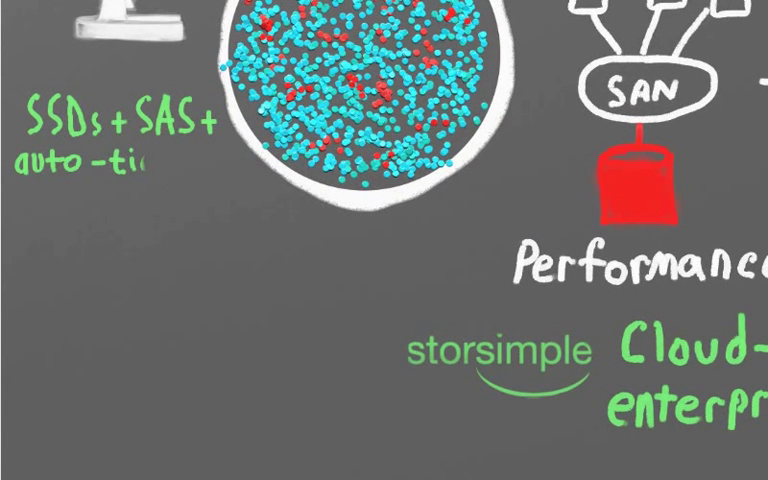
text(dedupe +)
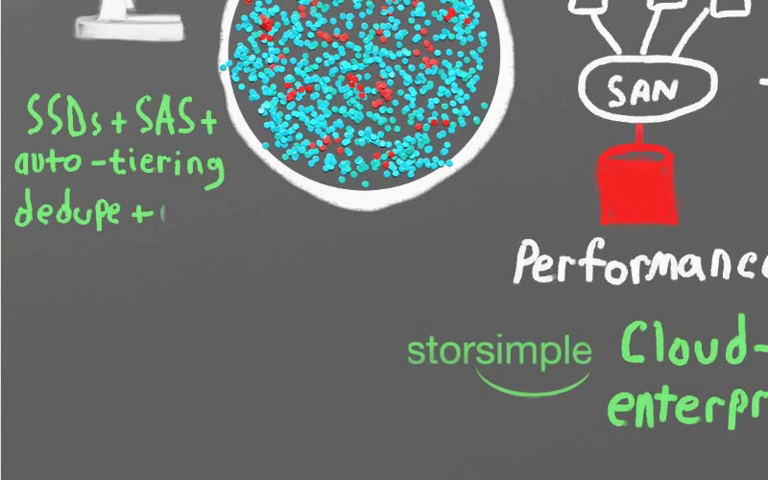
text(compression thin provision)
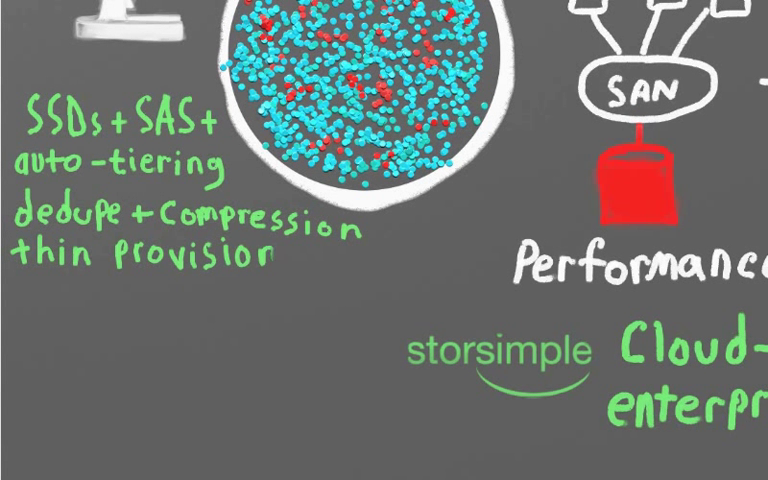
text(Snapshots)
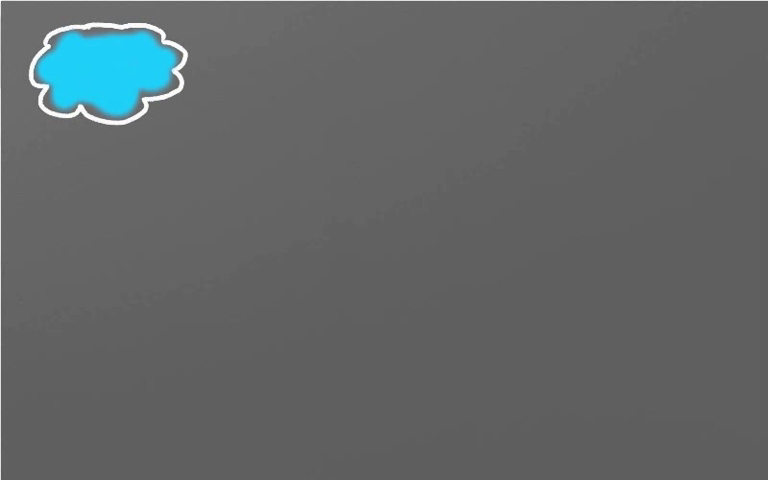
text(cool data tier = Archive)
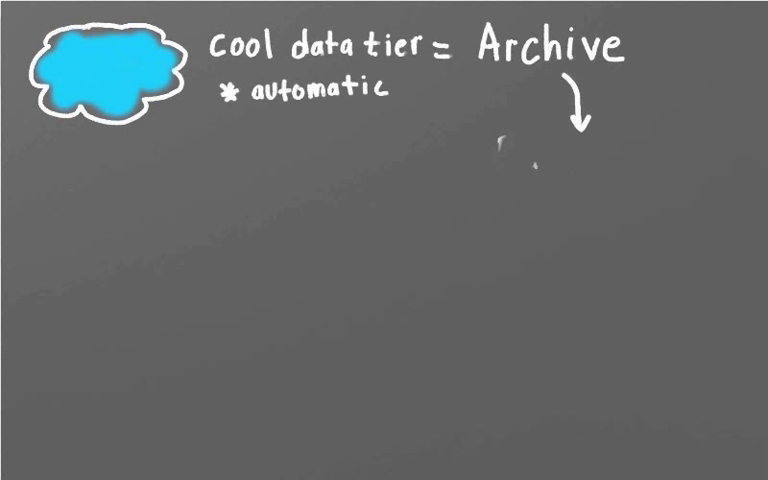
text(Backup)
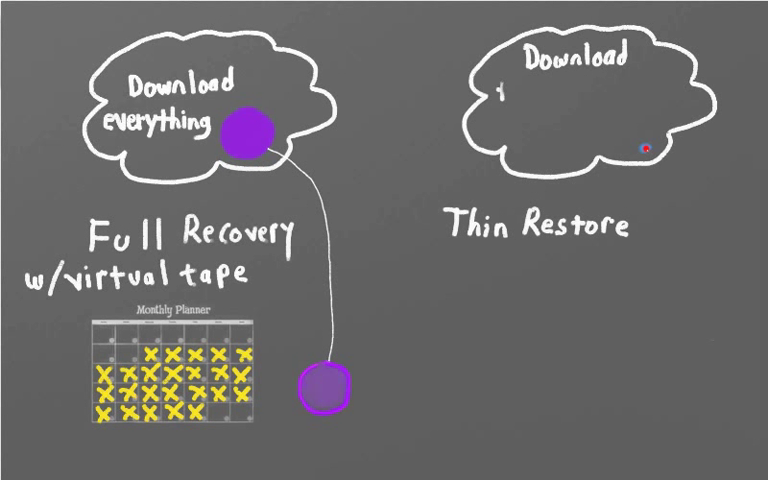
text(the working set)
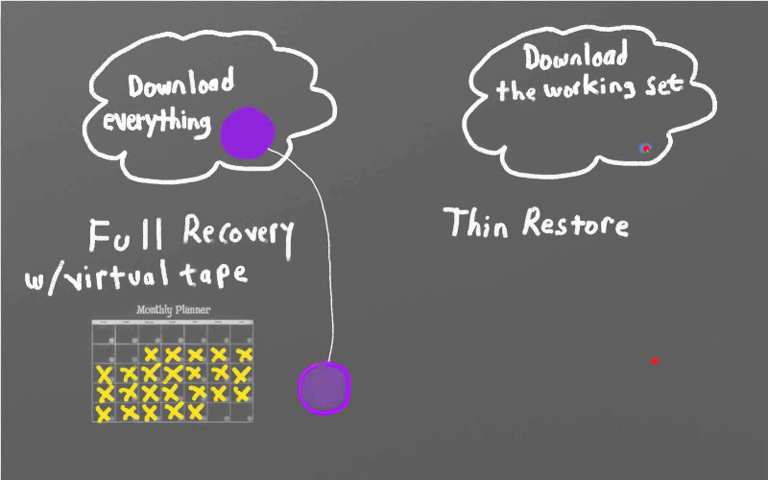
click(644, 148)
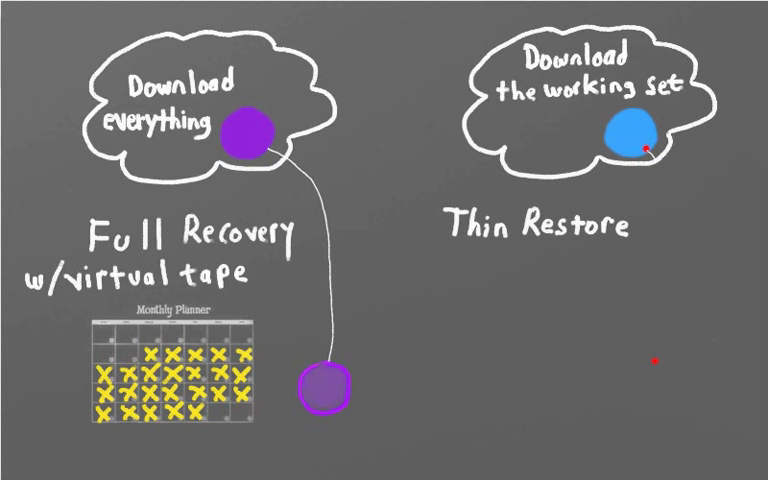